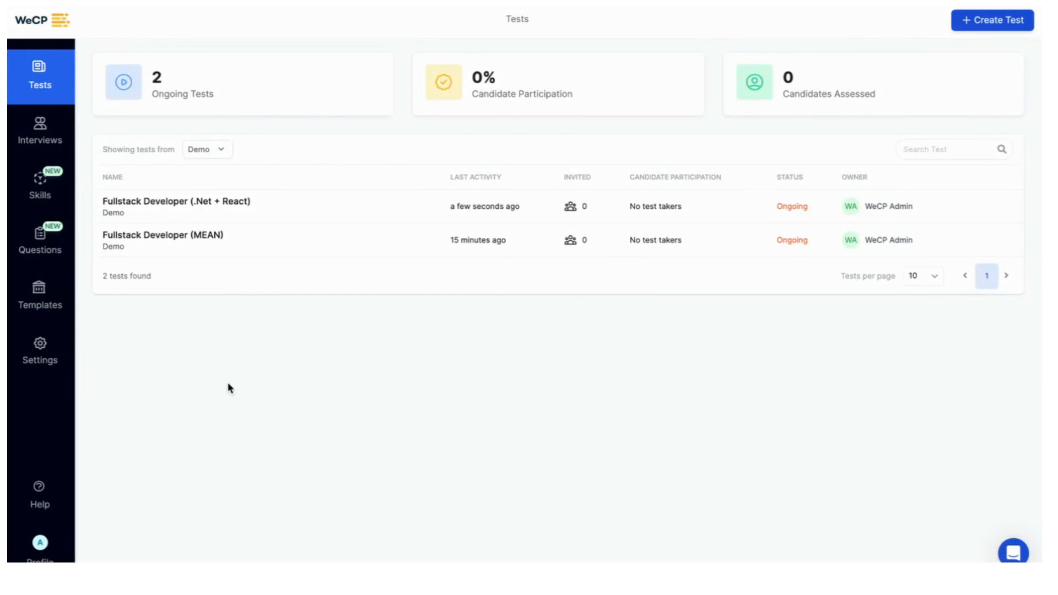
mouse_move(174, 218)
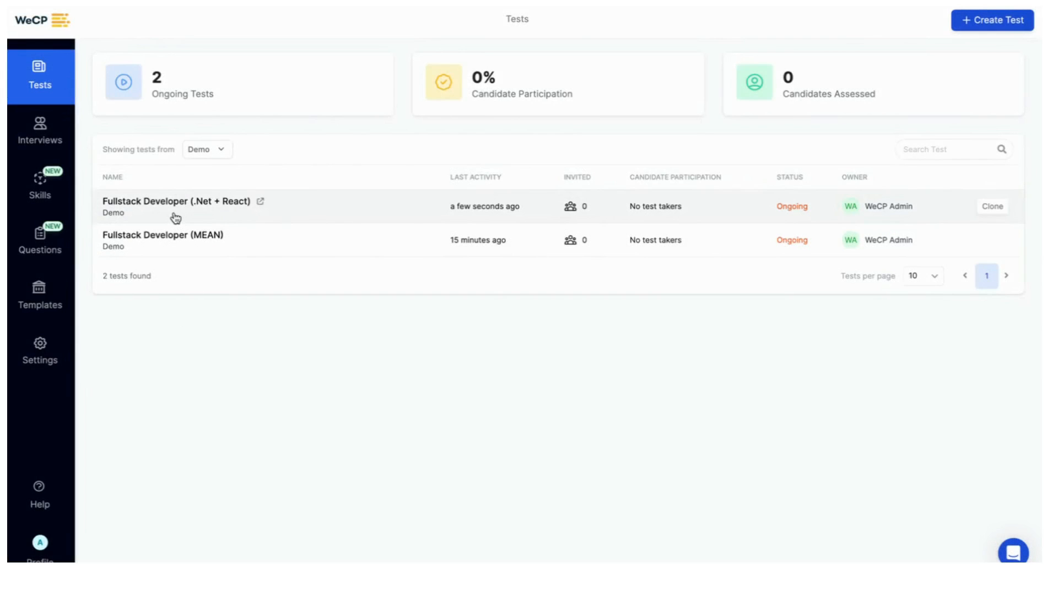
Step: Open the 'Fullstack Developer (.Net + React)' test from the Tests list
left_click(172, 202)
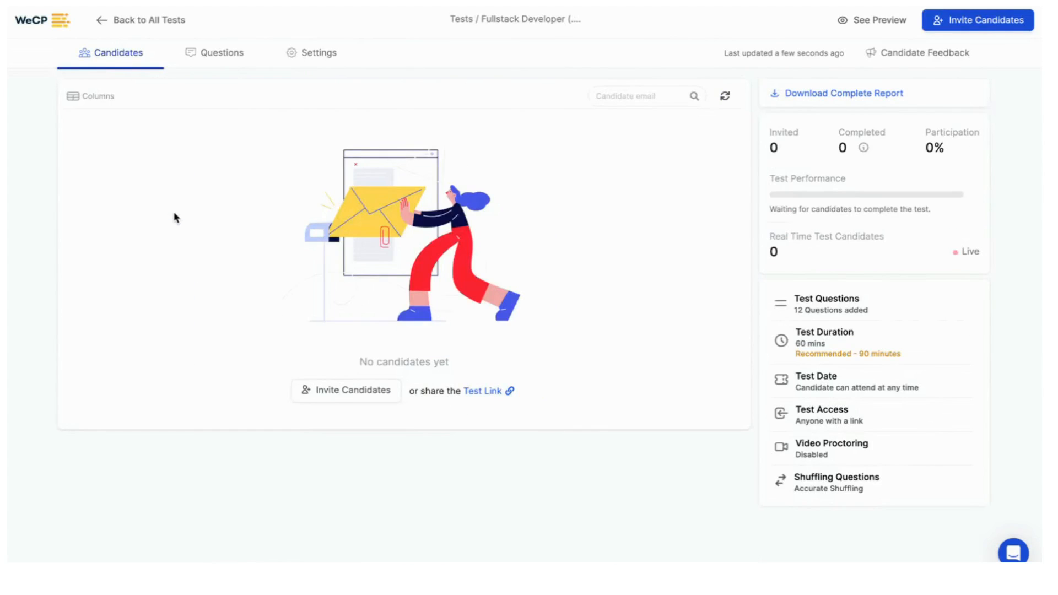
Step: Go to the test's Settings › Proctoring section and reach the Advanced Proctoring options
left_click(319, 53)
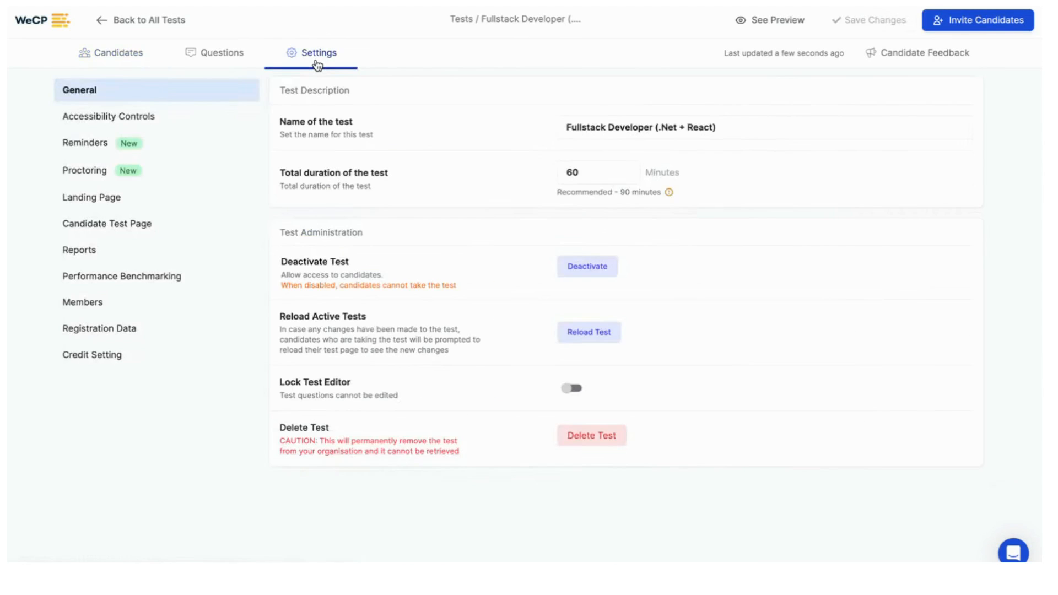
mouse_move(267, 81)
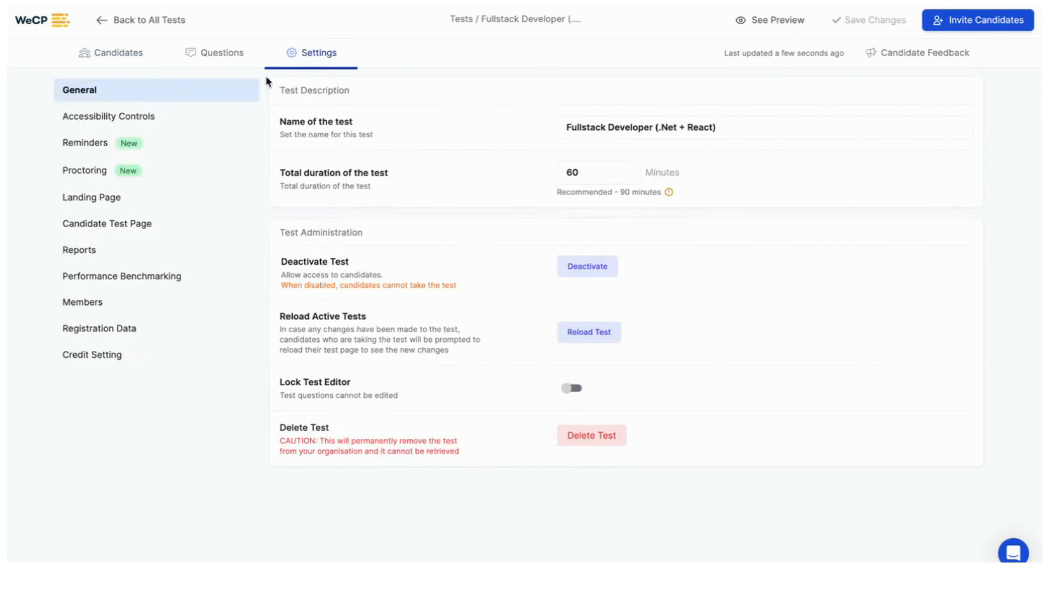
left_click(84, 170)
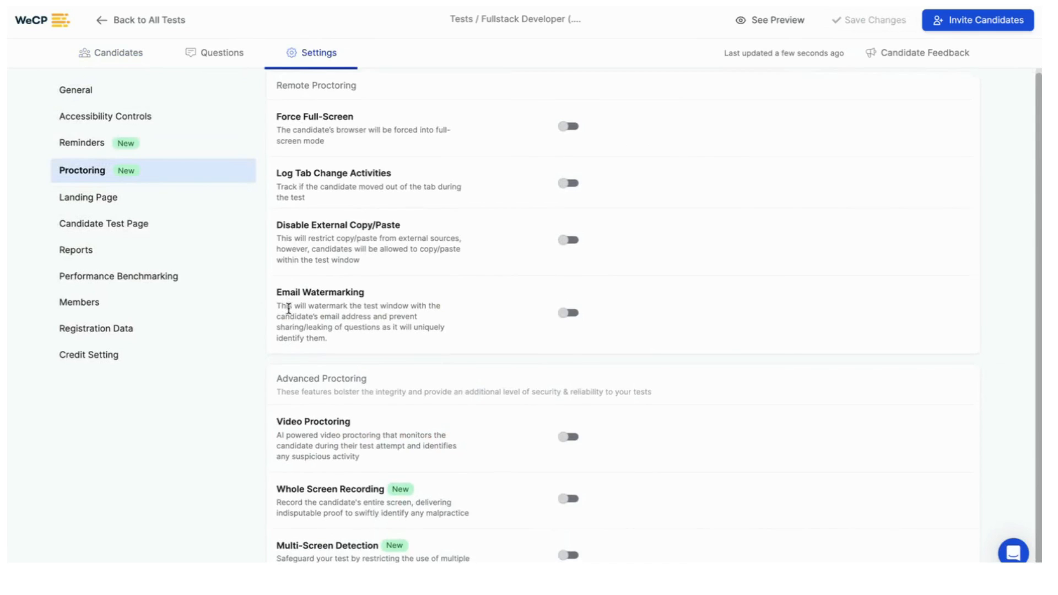
scroll("down", 3)
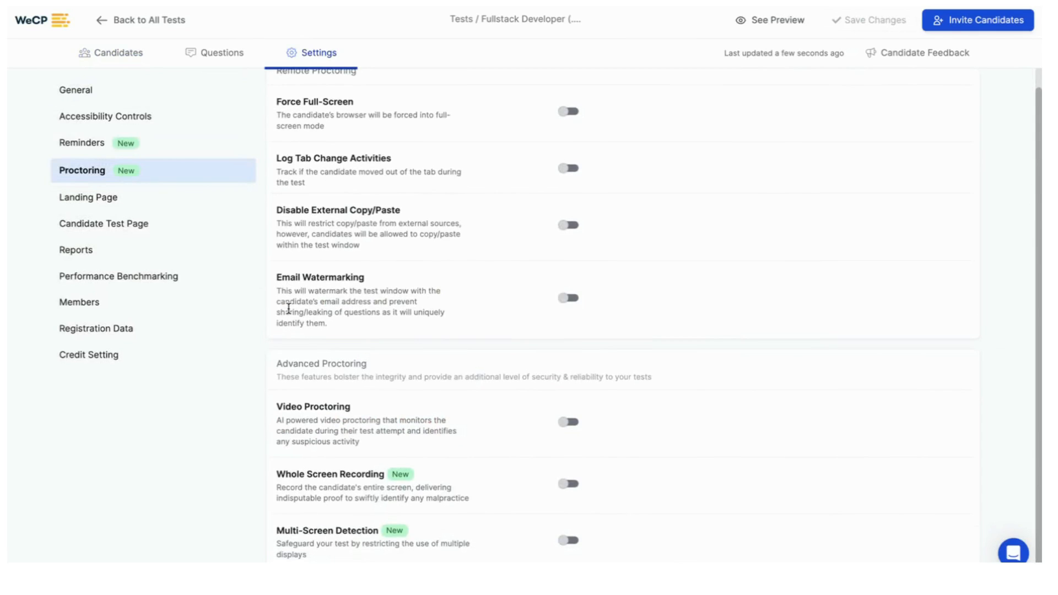
mouse_move(657, 319)
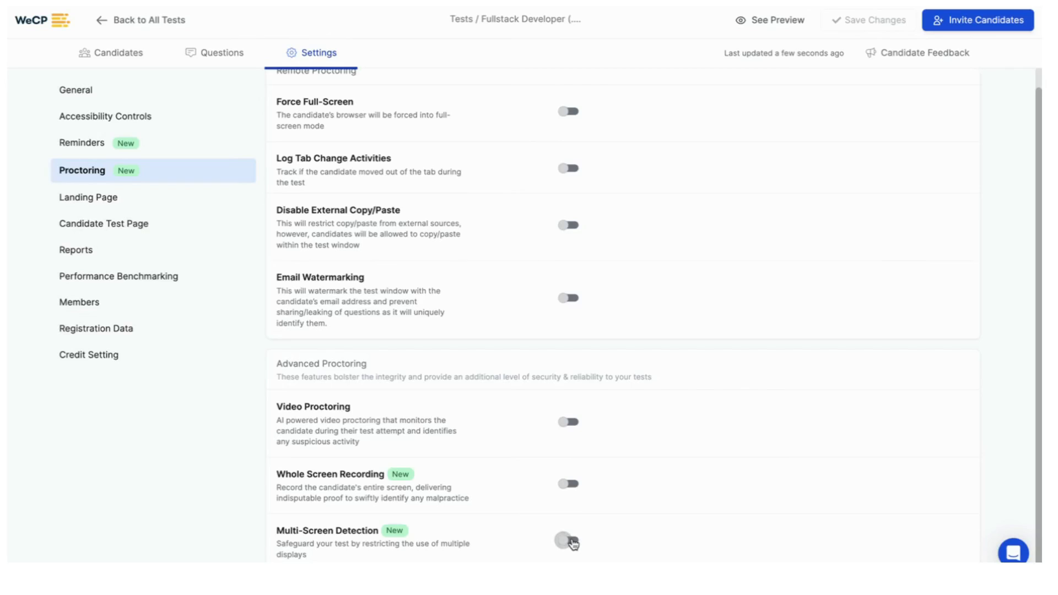
Step: Switch on Multi-Screen Detection and save the proctoring changes successfully
left_click(566, 541)
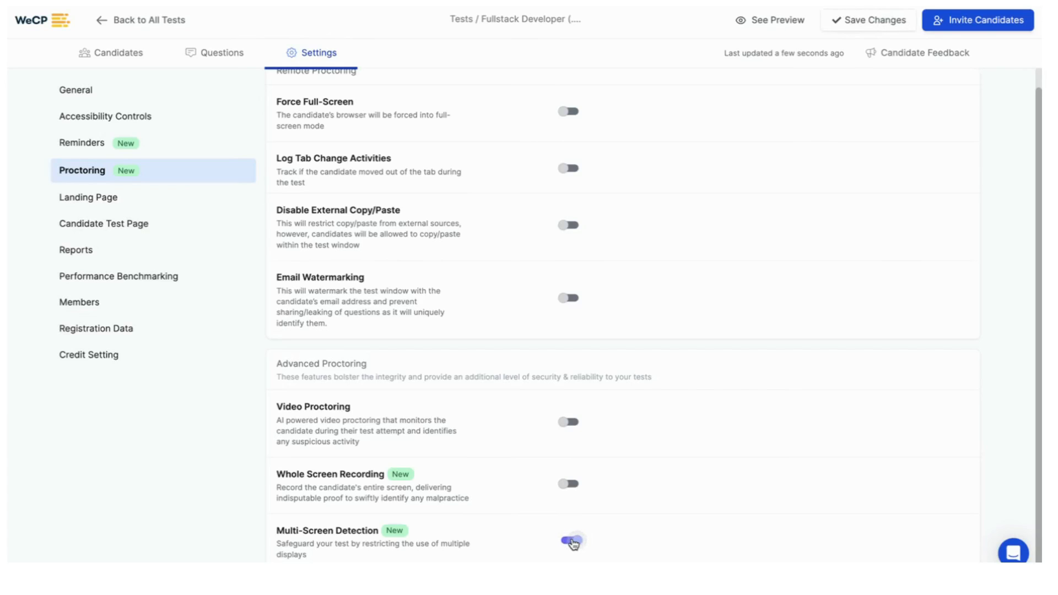
left_click(568, 541)
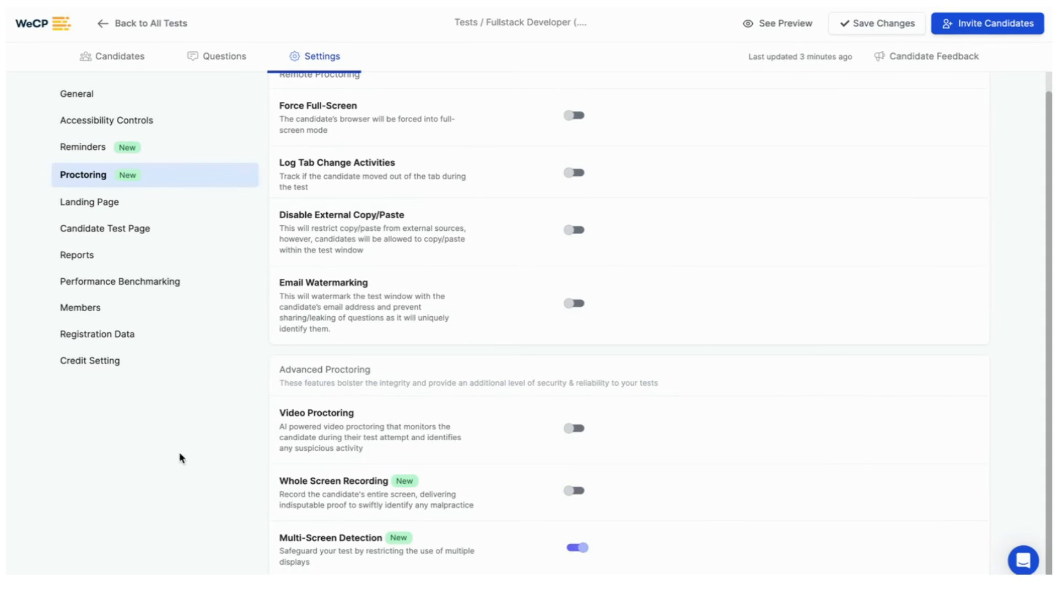
mouse_move(602, 473)
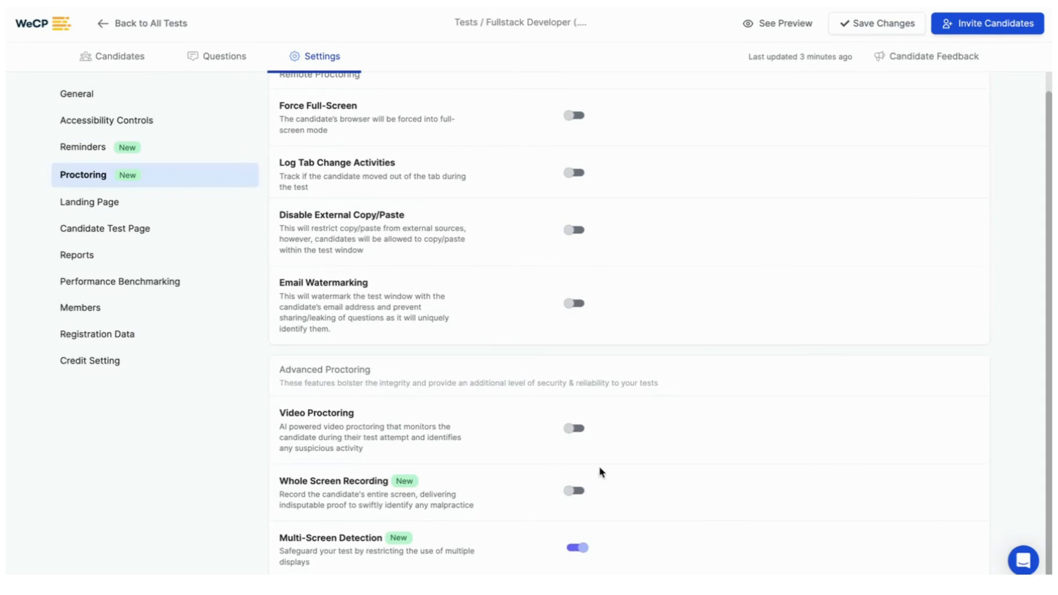
mouse_move(850, 31)
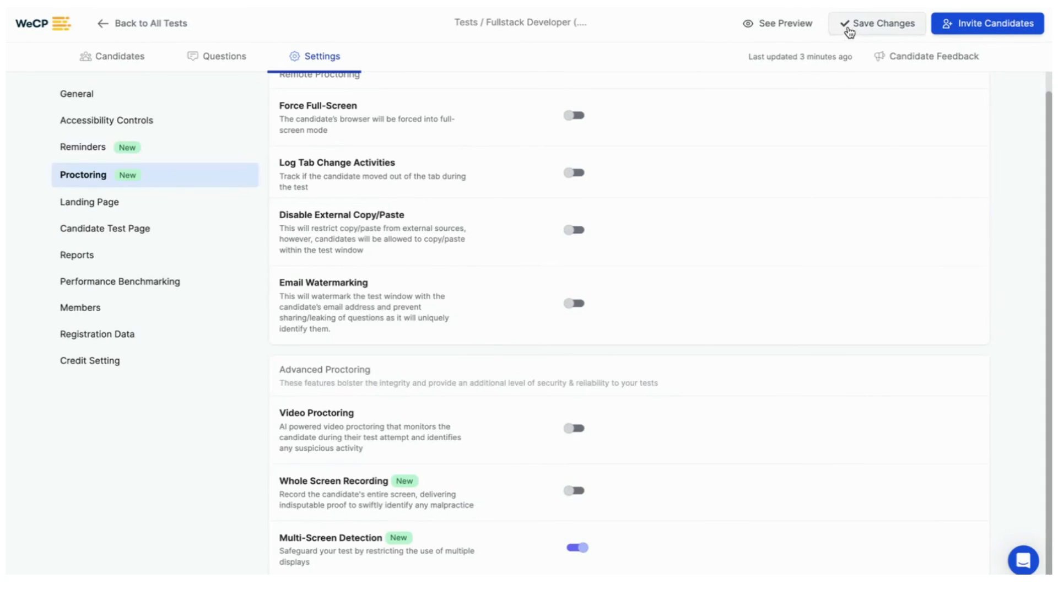
left_click(849, 27)
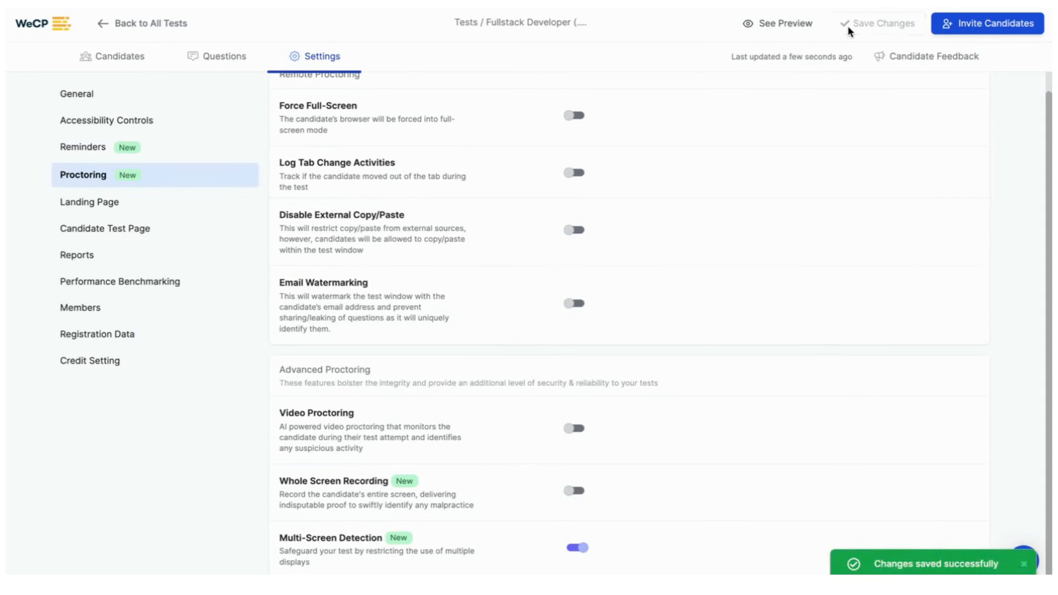